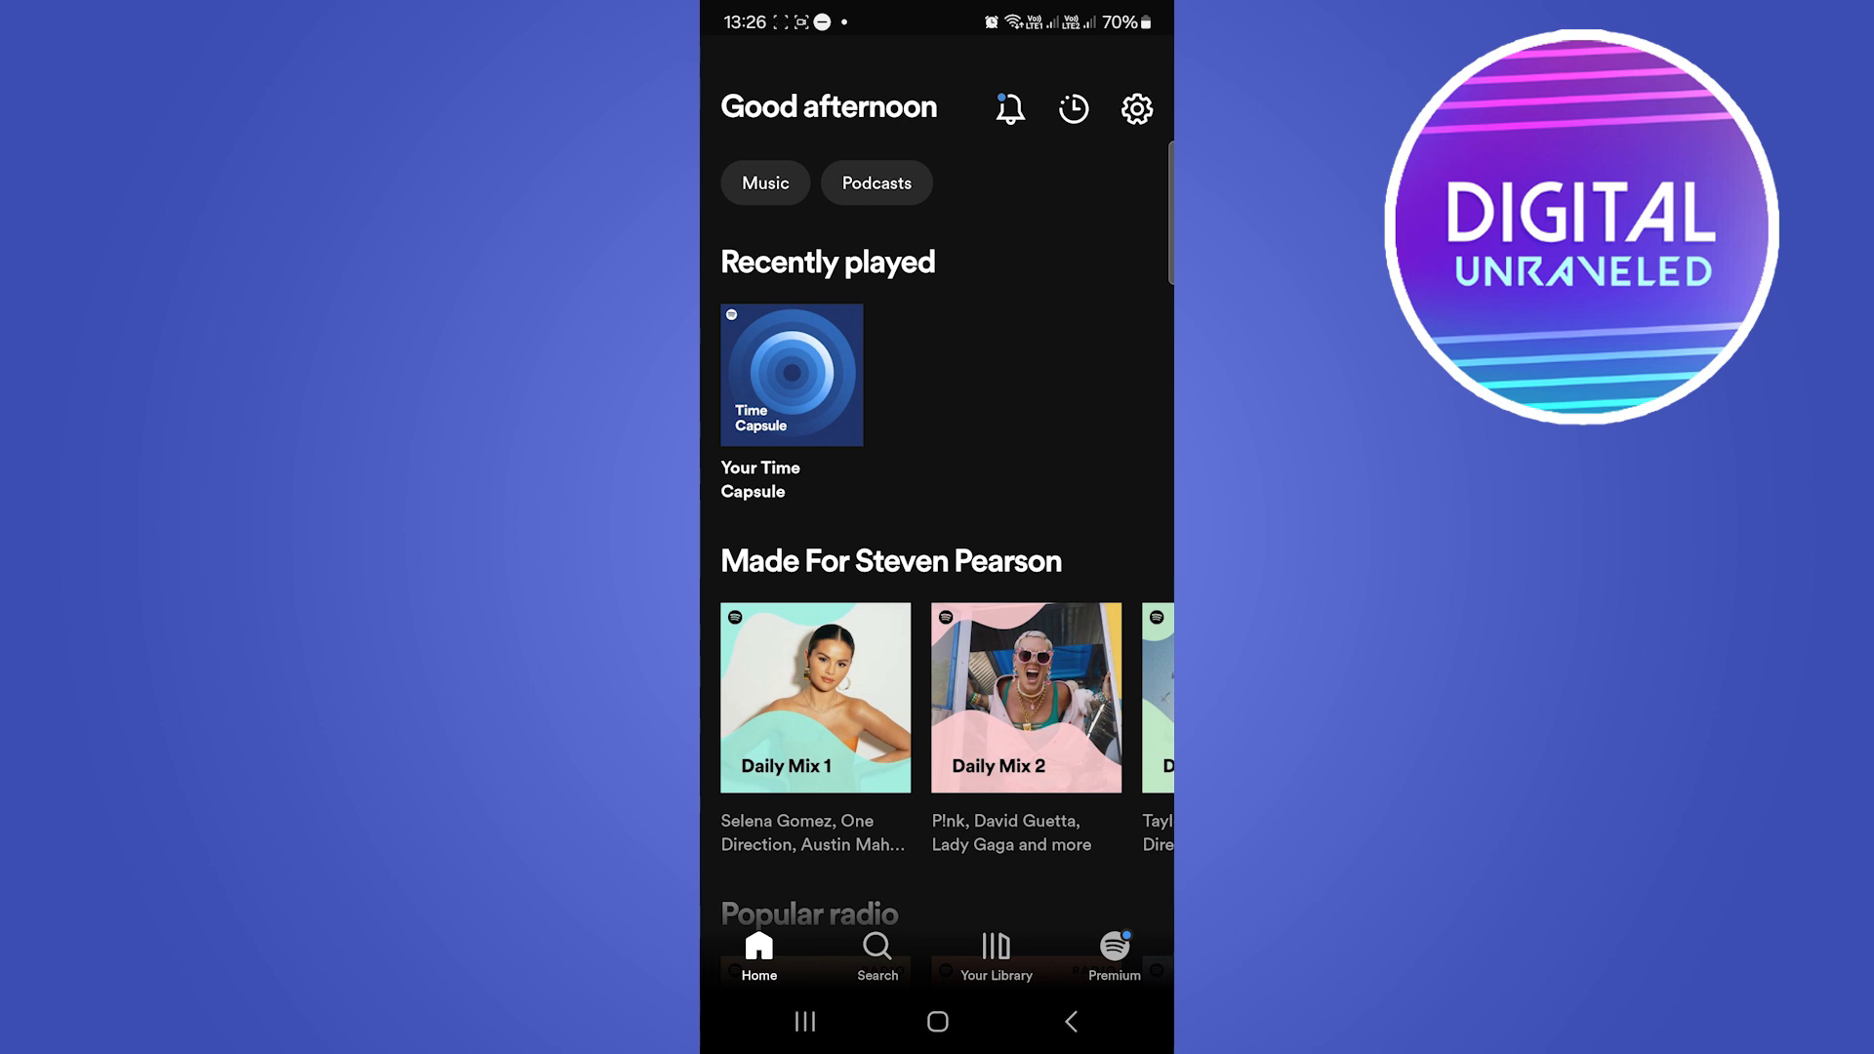
Leave the Spotify app and bring up spotify.com in the browser, showing the Premium offer.
{"action": "left_click", "coordinate": [935, 1021]}
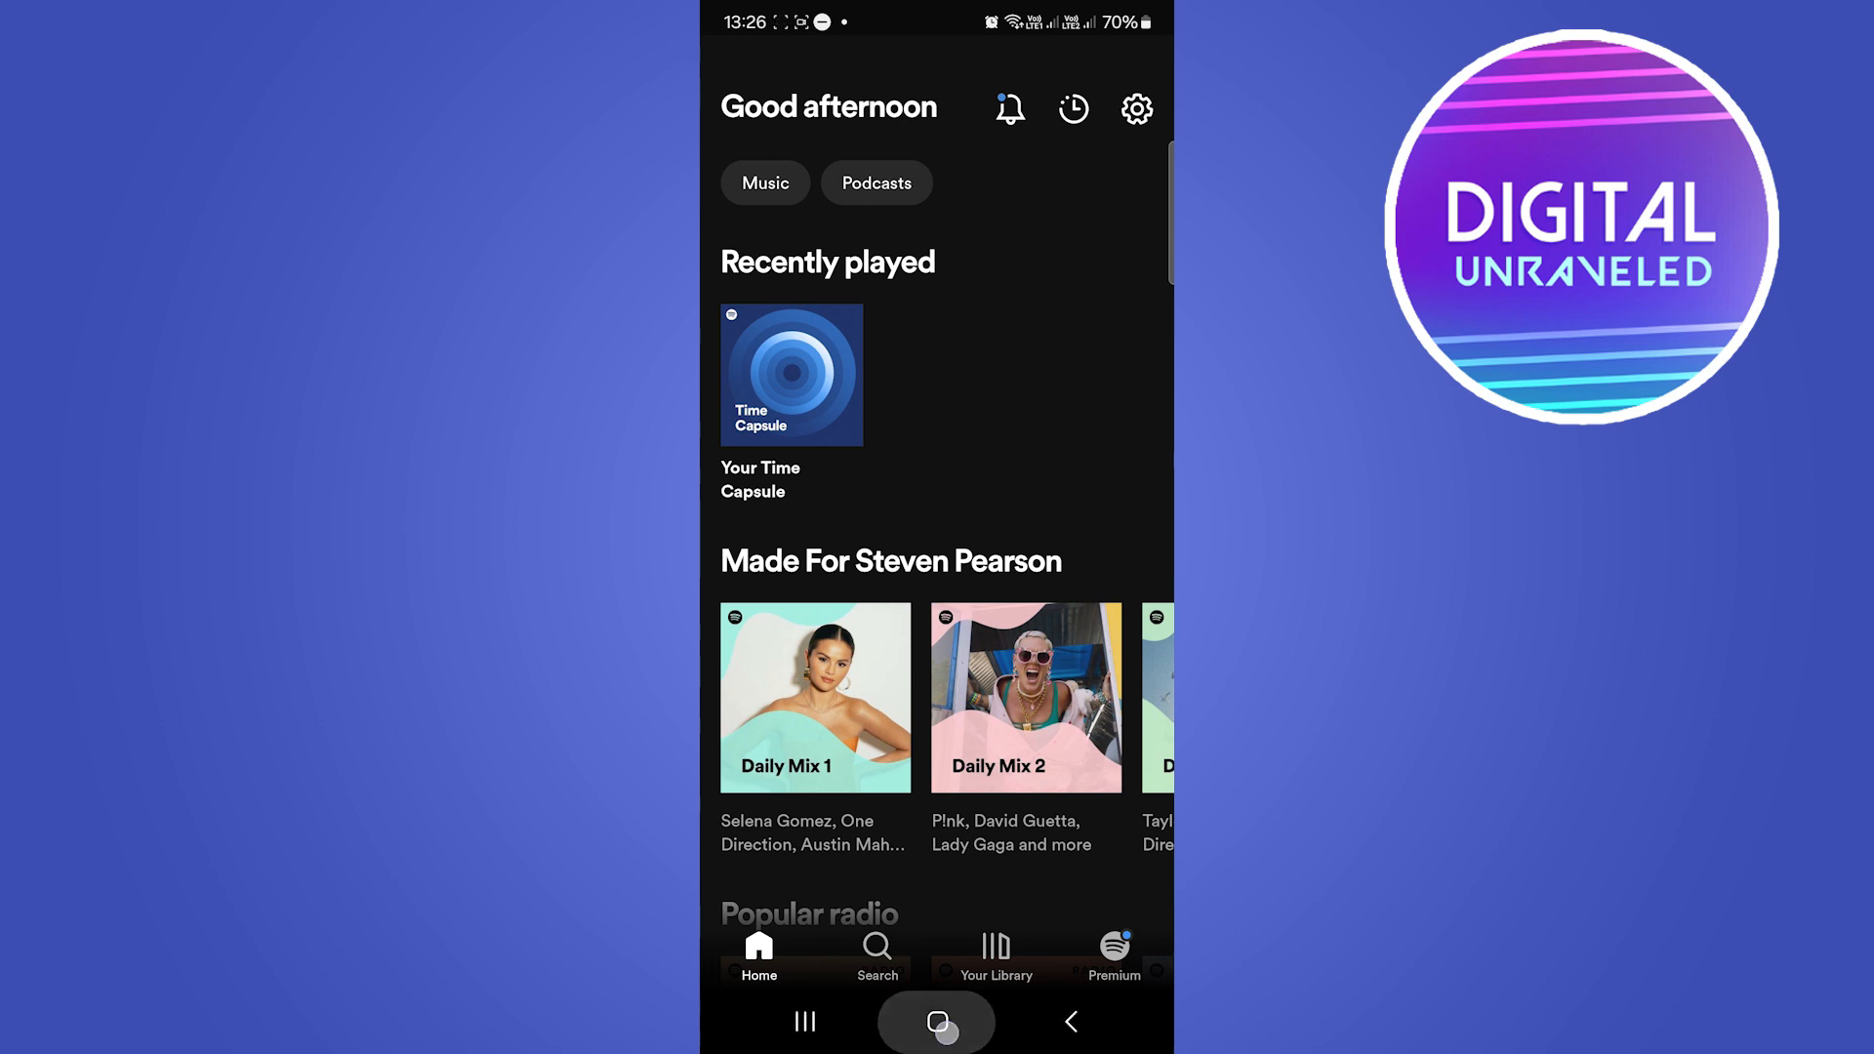
{"action": "left_click", "coordinate": [936, 1021]}
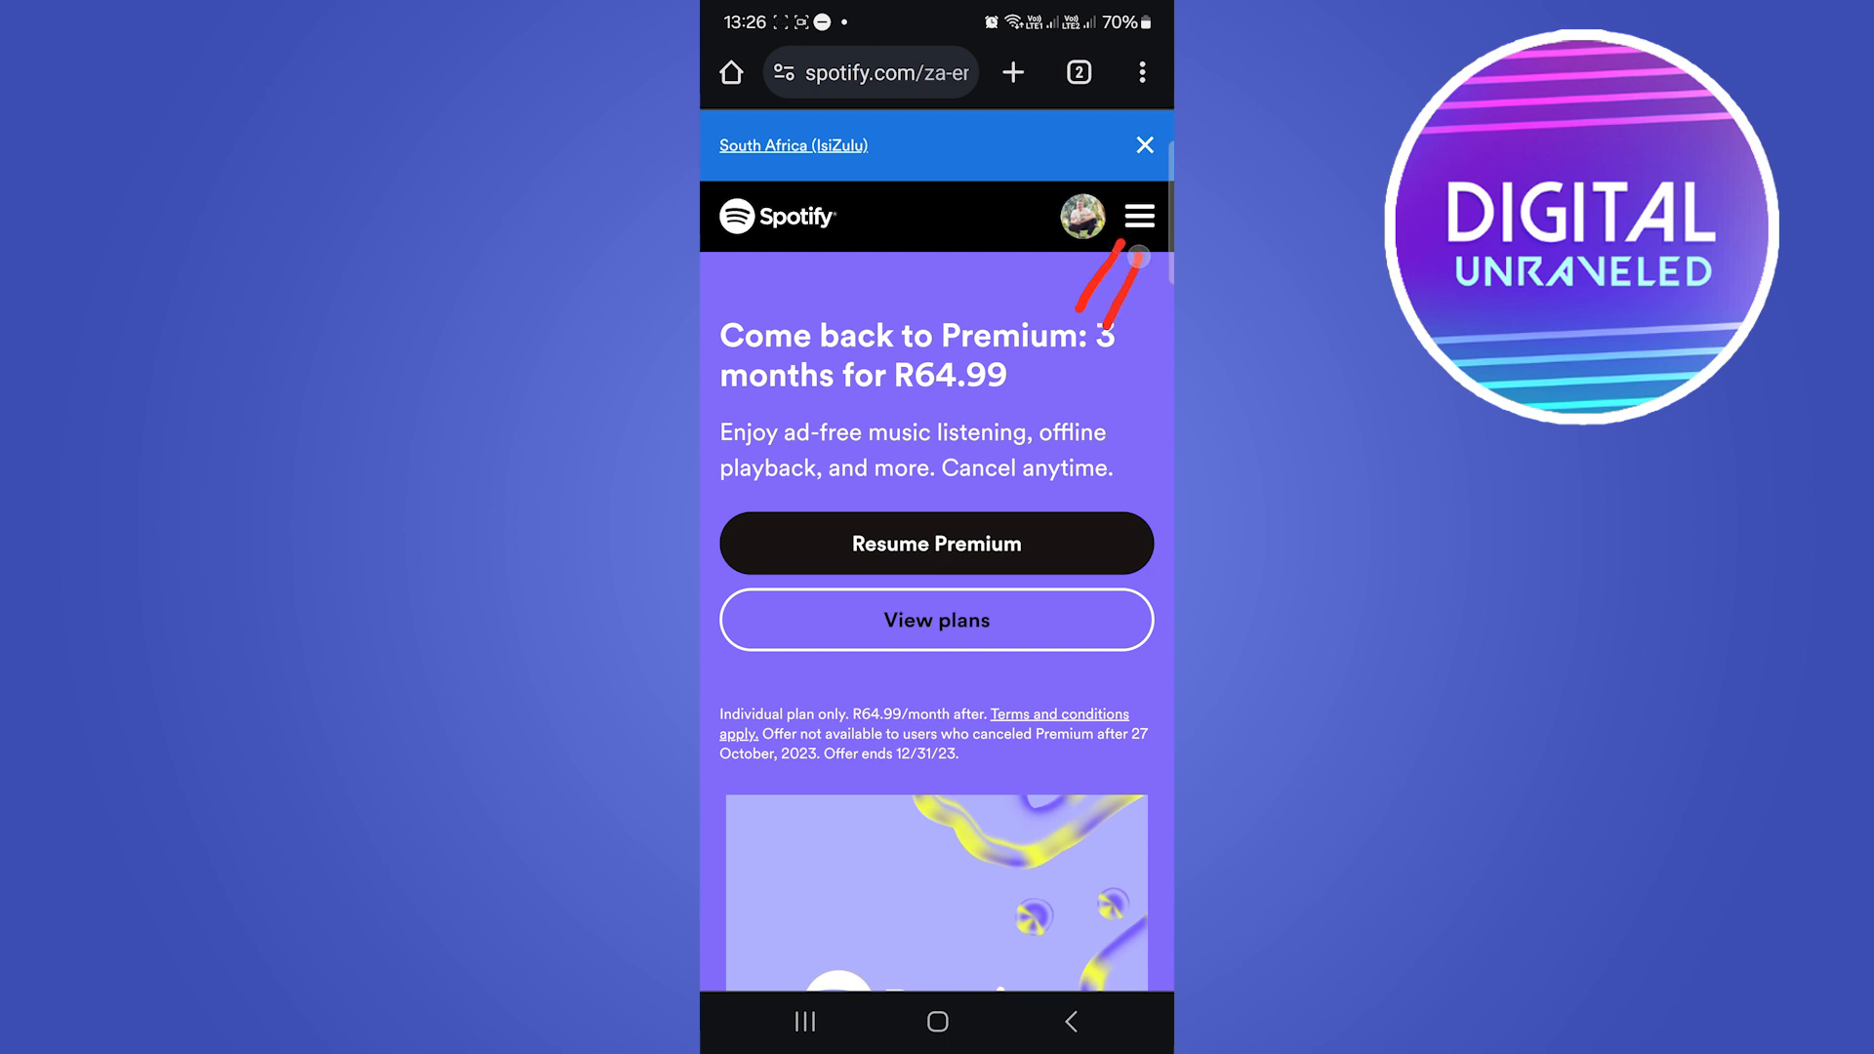
Reach the Spotify Support help centre from the account overview's Help entry.
{"action": "left_click", "coordinate": [1136, 217]}
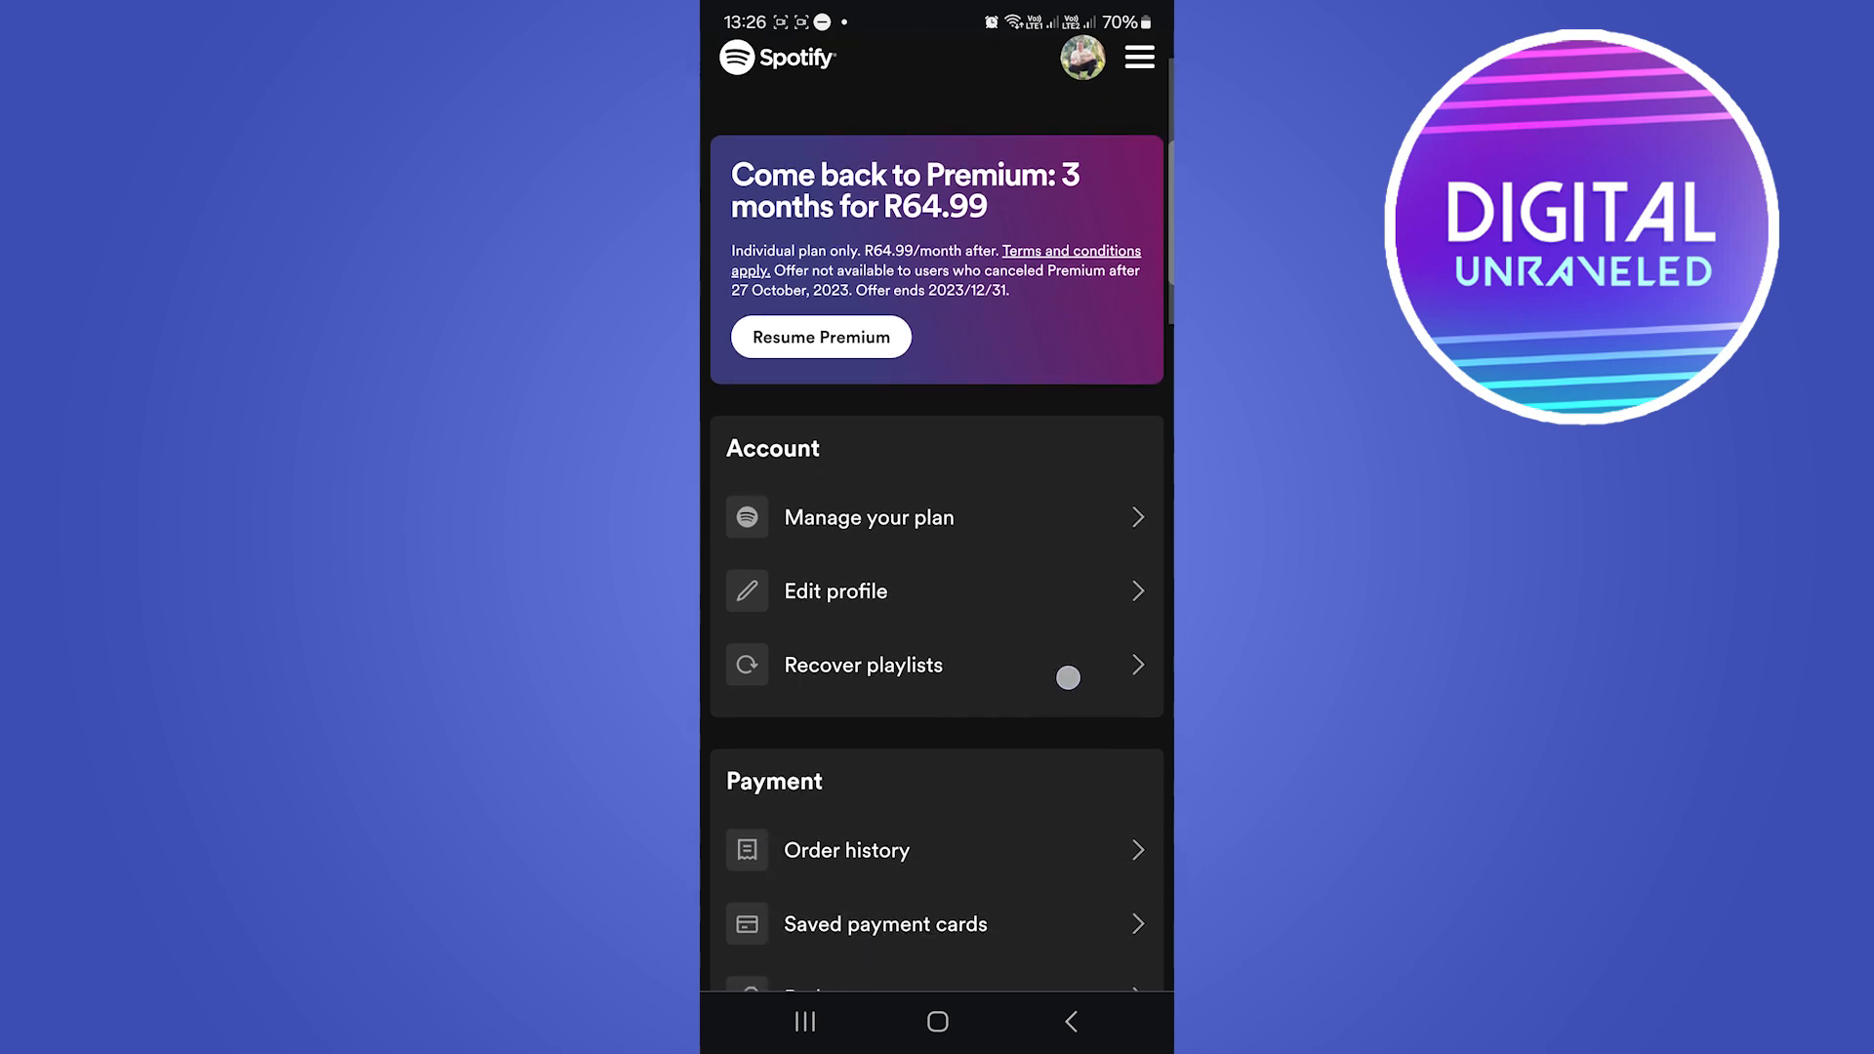
{"action": "scroll", "scroll_direction": "down", "scroll_amount": 3}
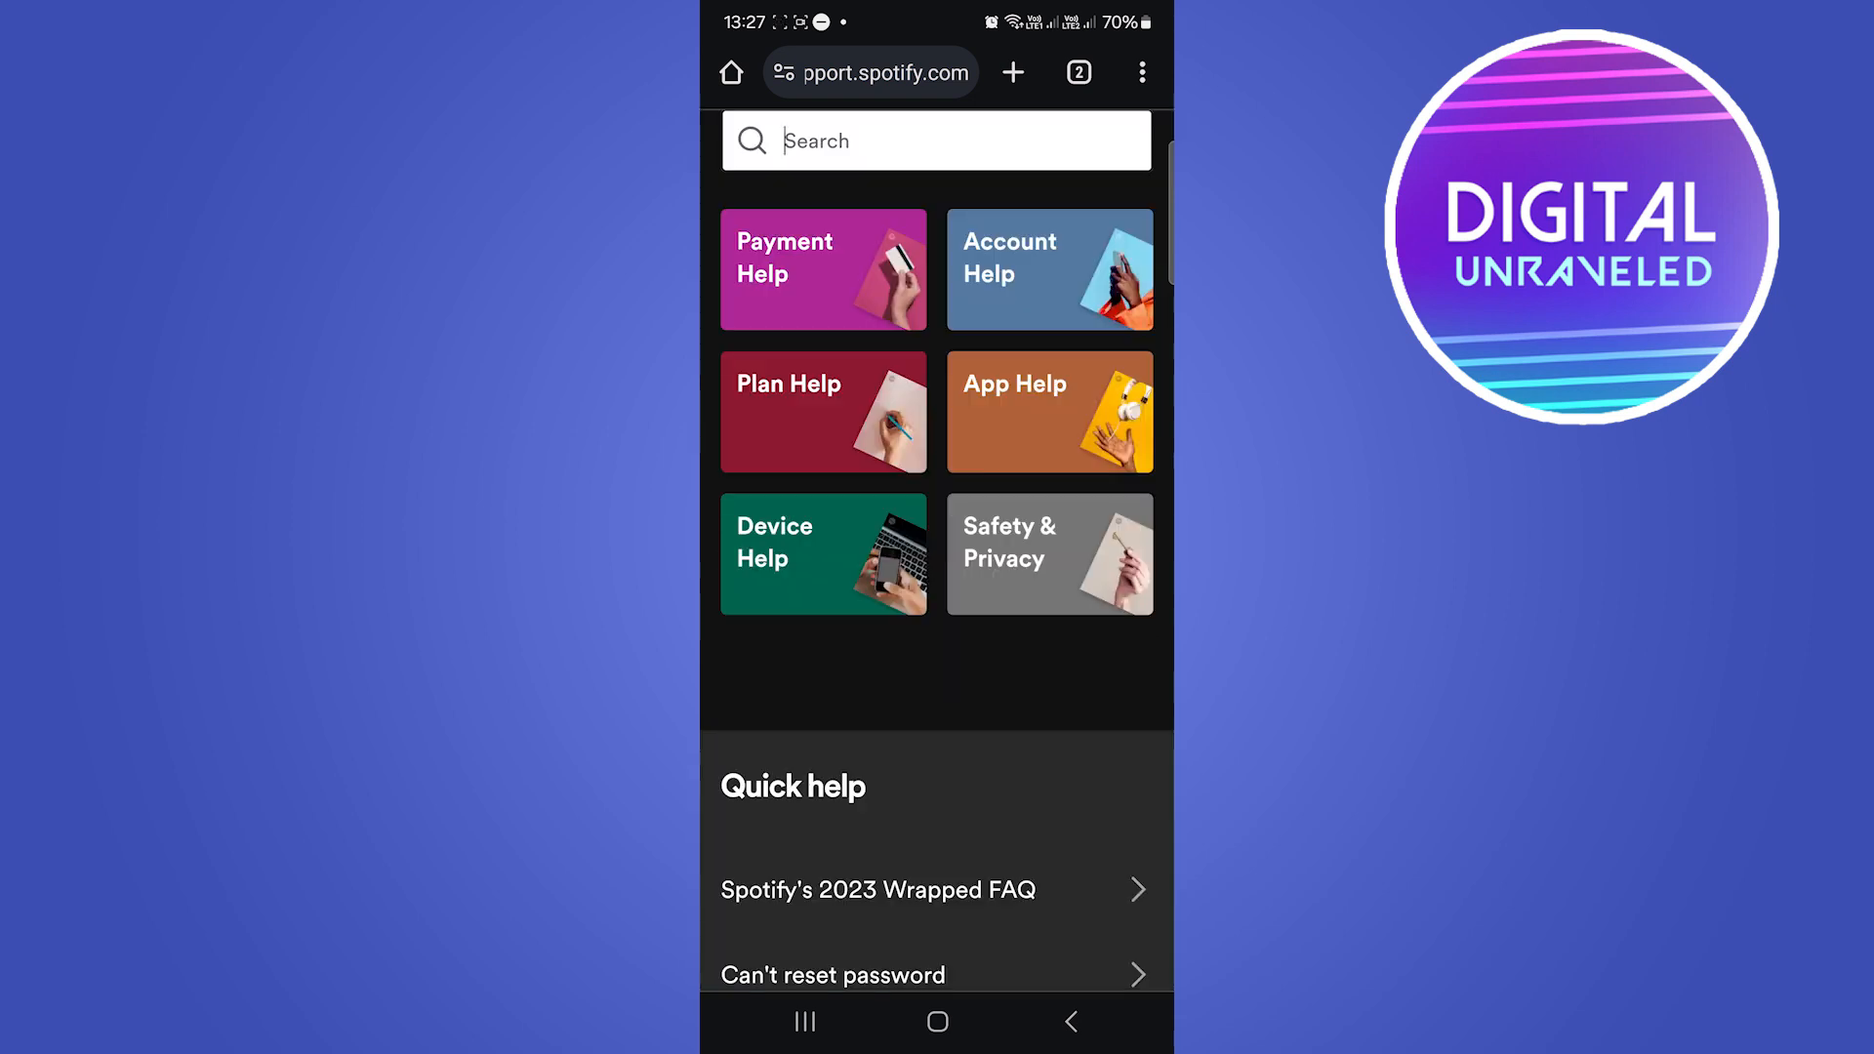
Search Support for 'Delete' and open 'Closing your account and deleting your data'.
{"action": "type", "text": "Delete"}
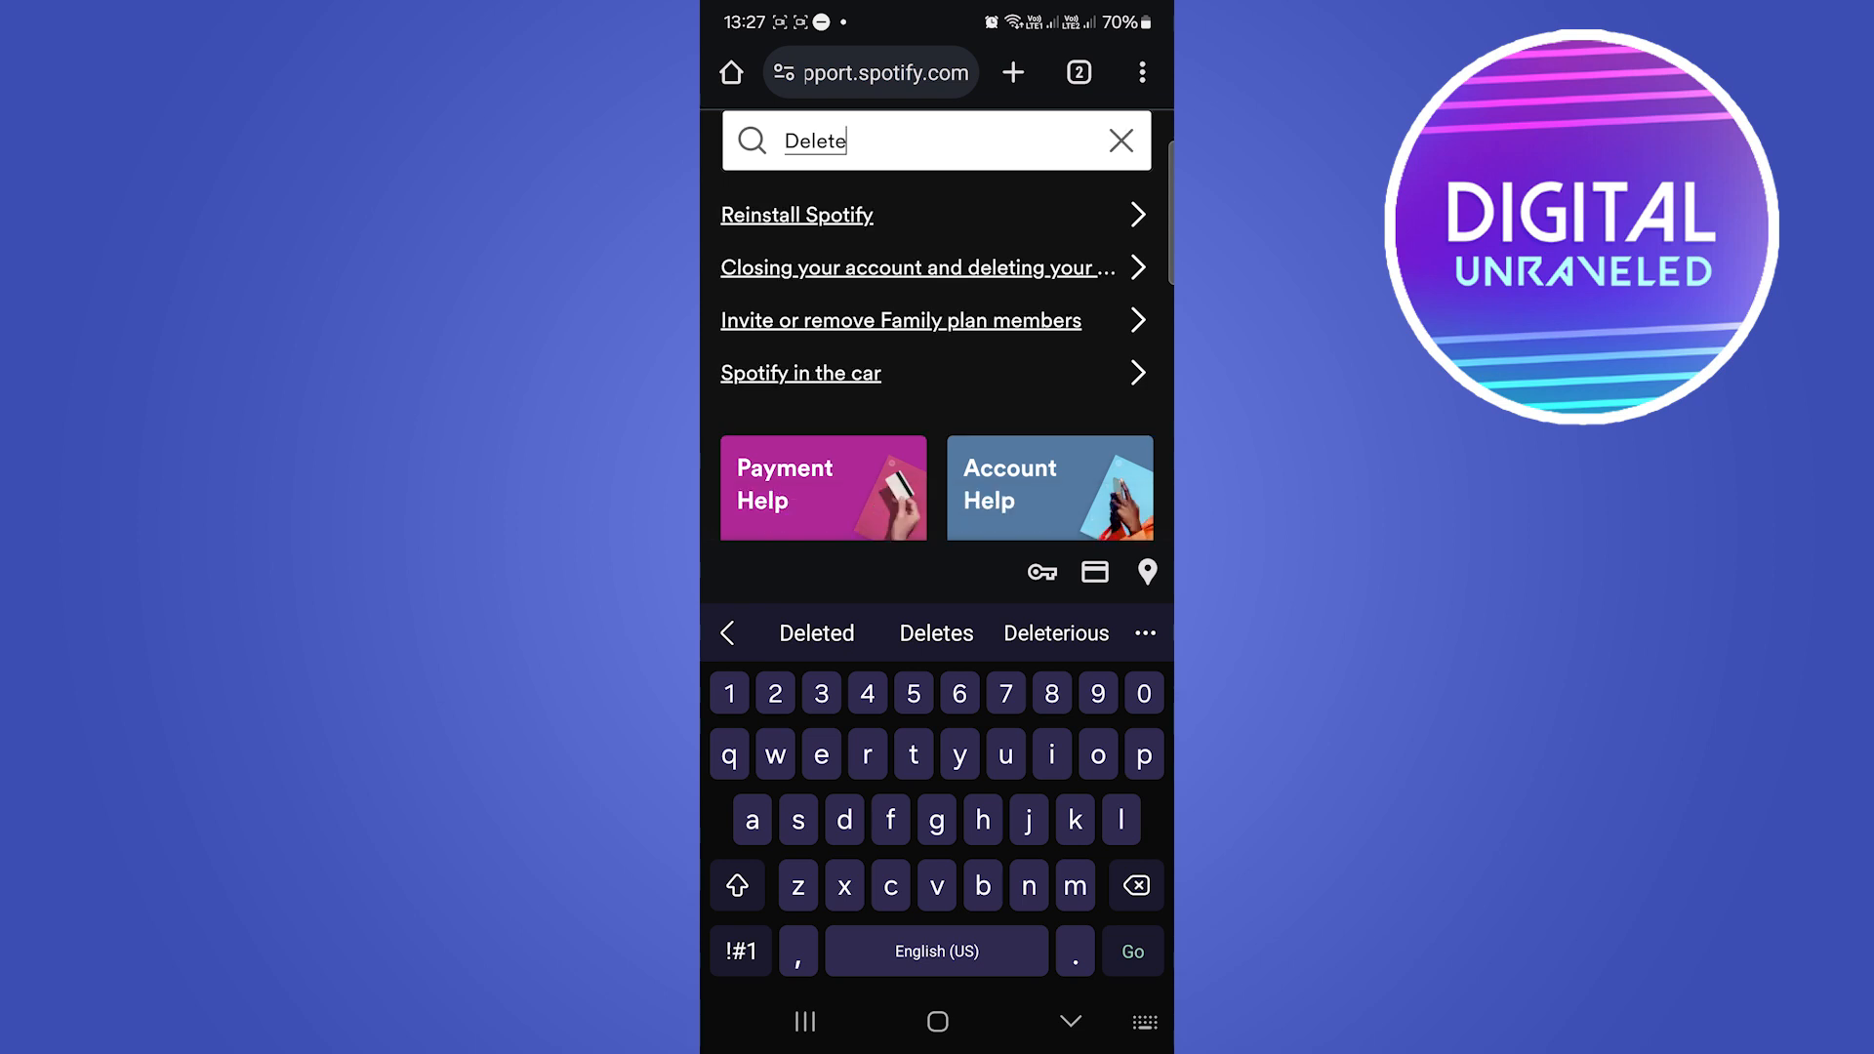
{"action": "mouse_move", "coordinate": [985, 213]}
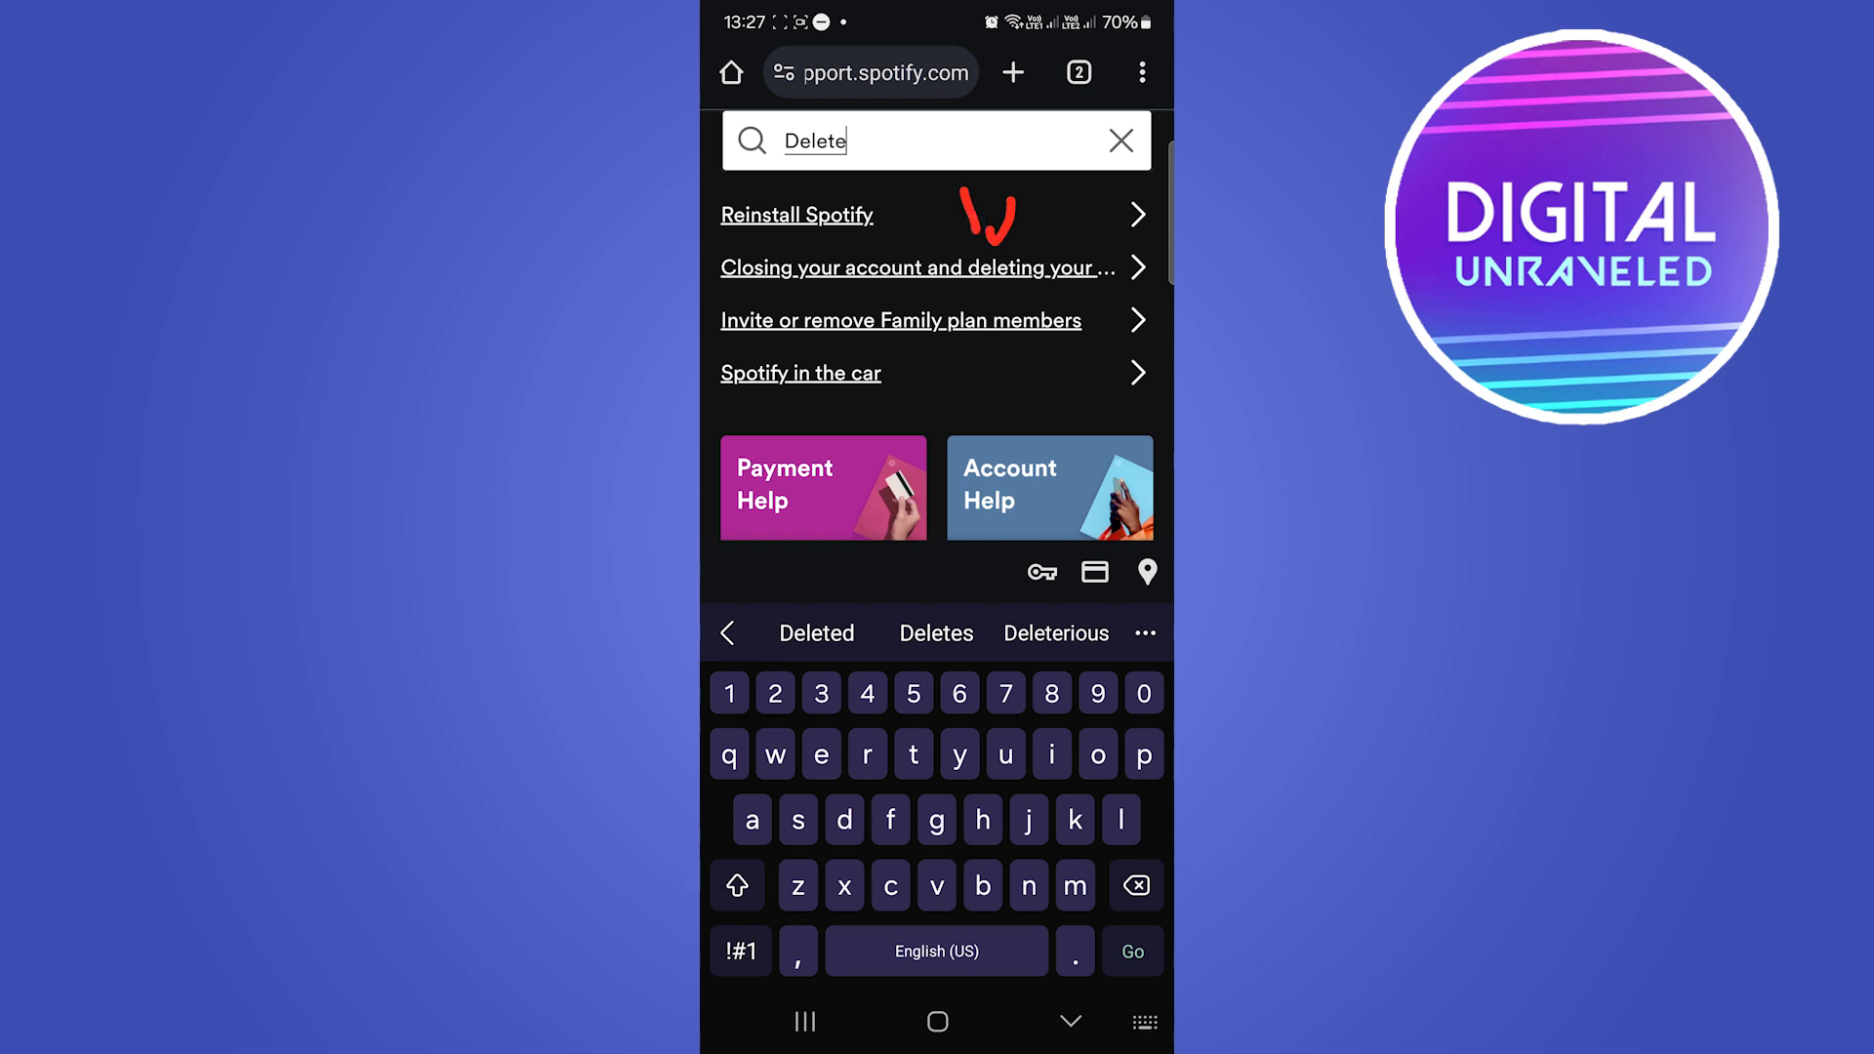
{"action": "left_click", "coordinate": [917, 268]}
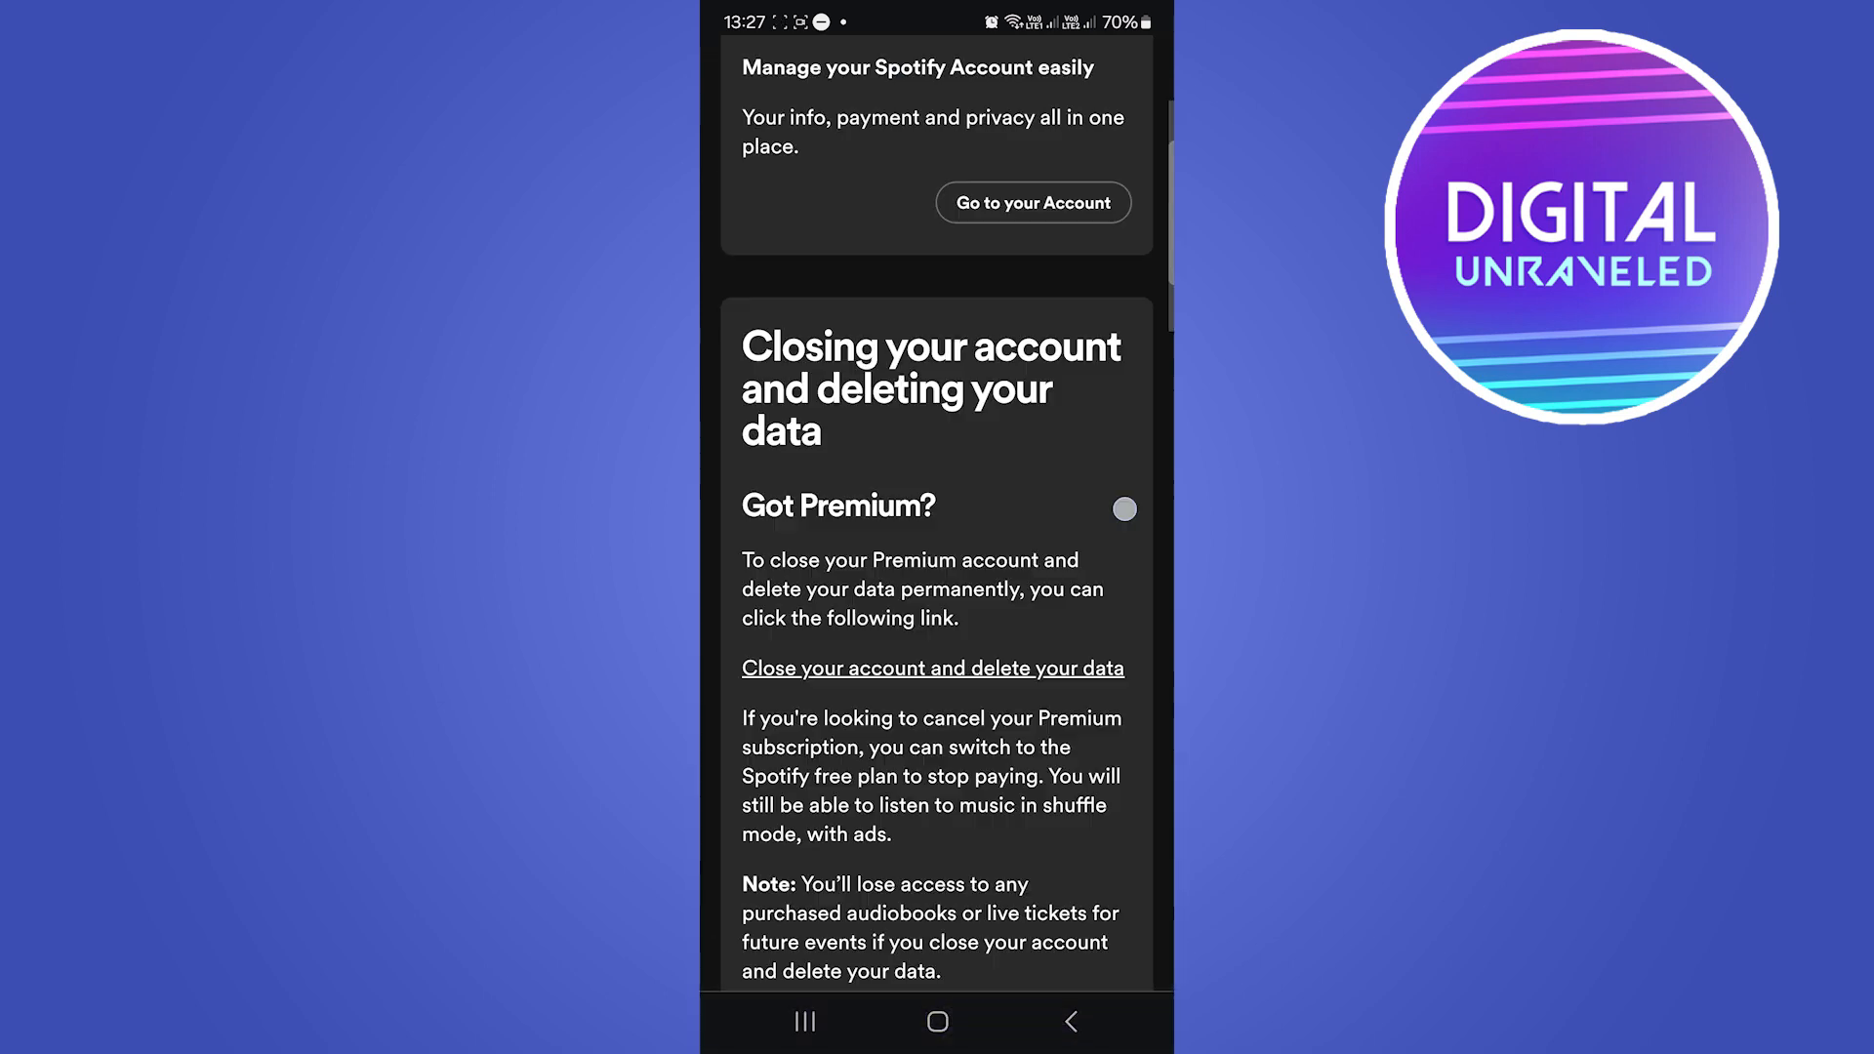
{"action": "scroll", "scroll_direction": "down", "scroll_amount": 3}
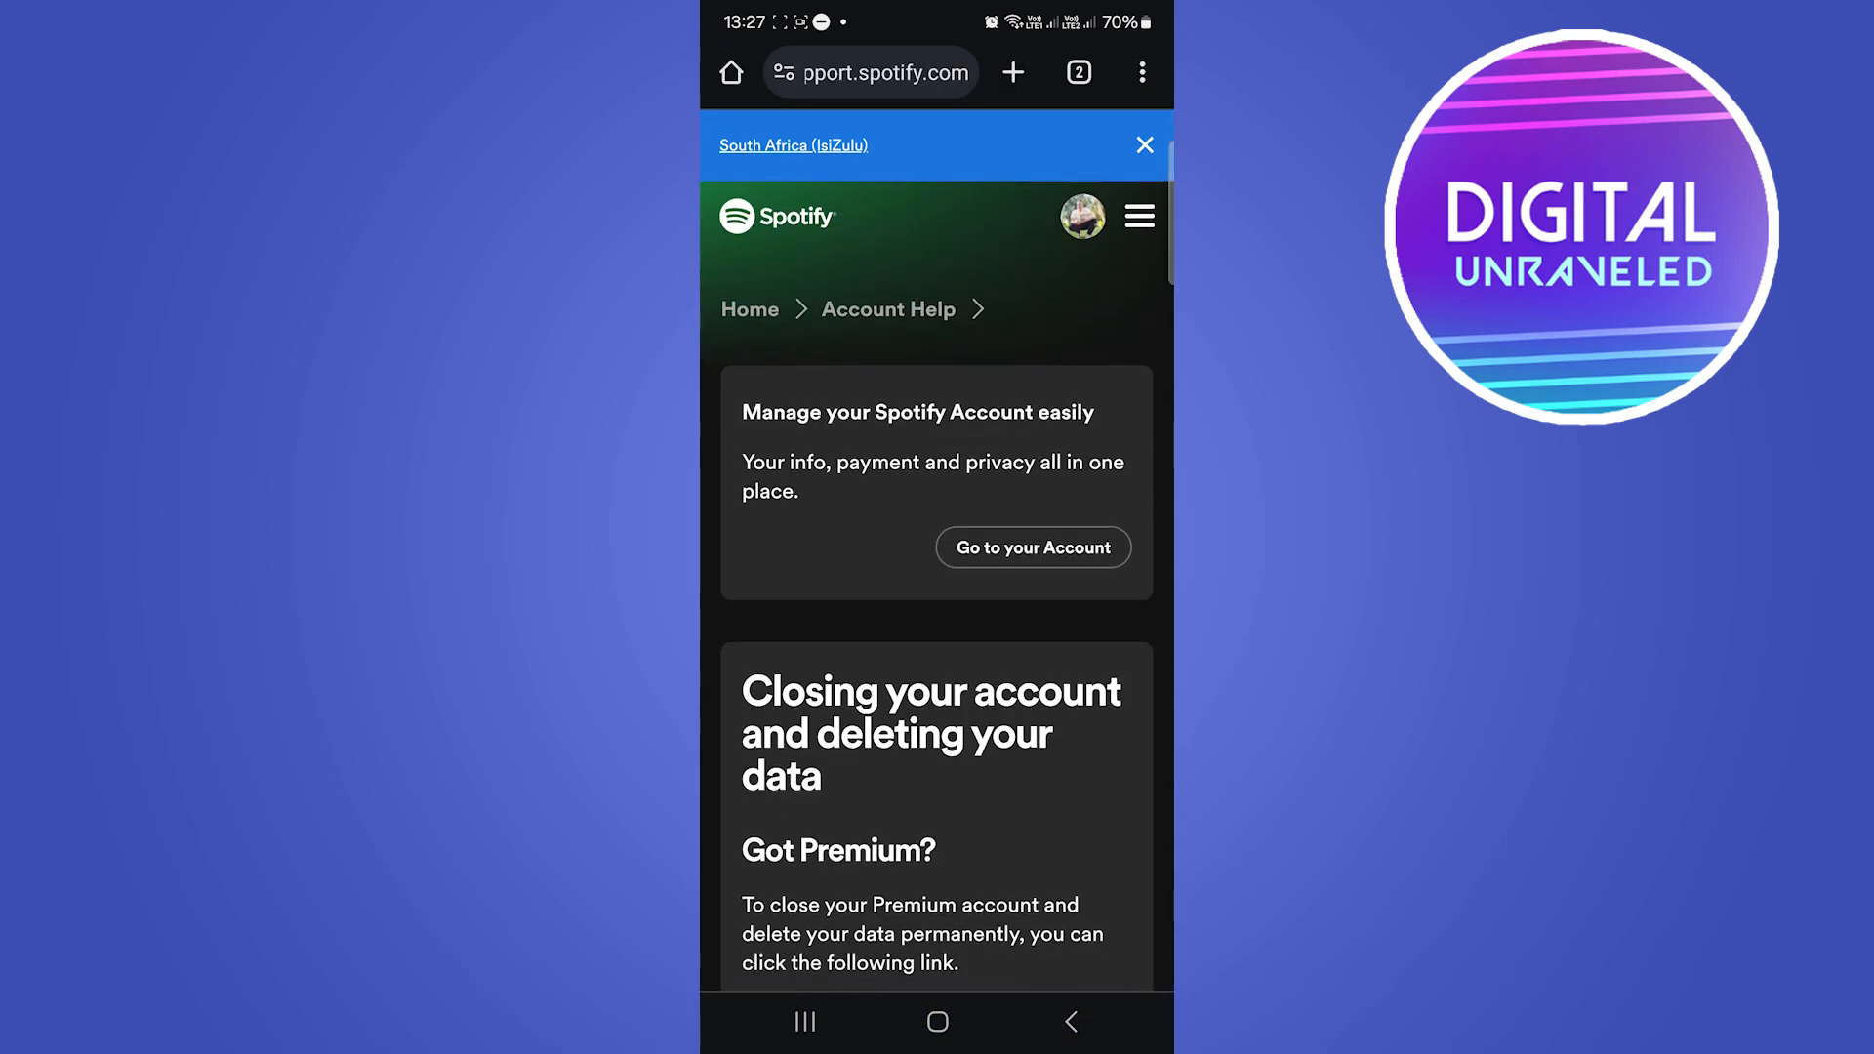
{"action": "scroll", "scroll_direction": "down", "scroll_amount": 3}
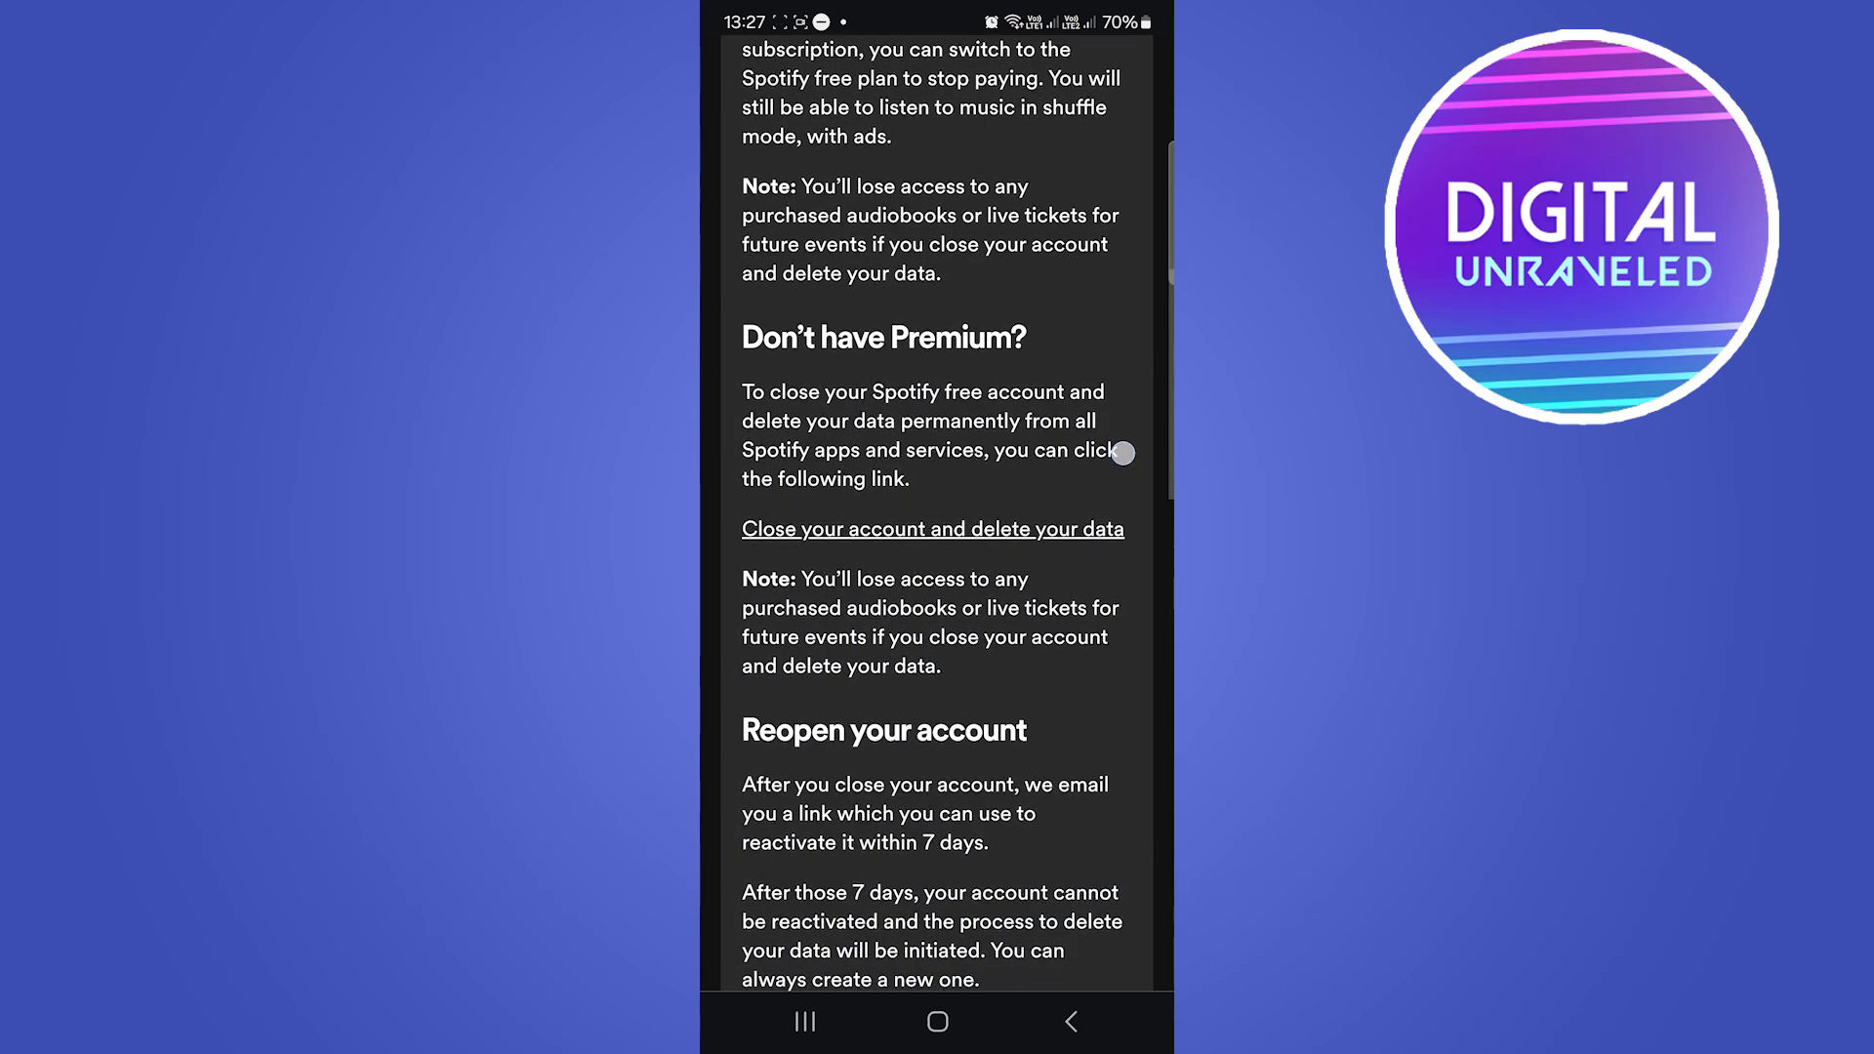
{"action": "scroll", "scroll_direction": "up", "scroll_amount": 3}
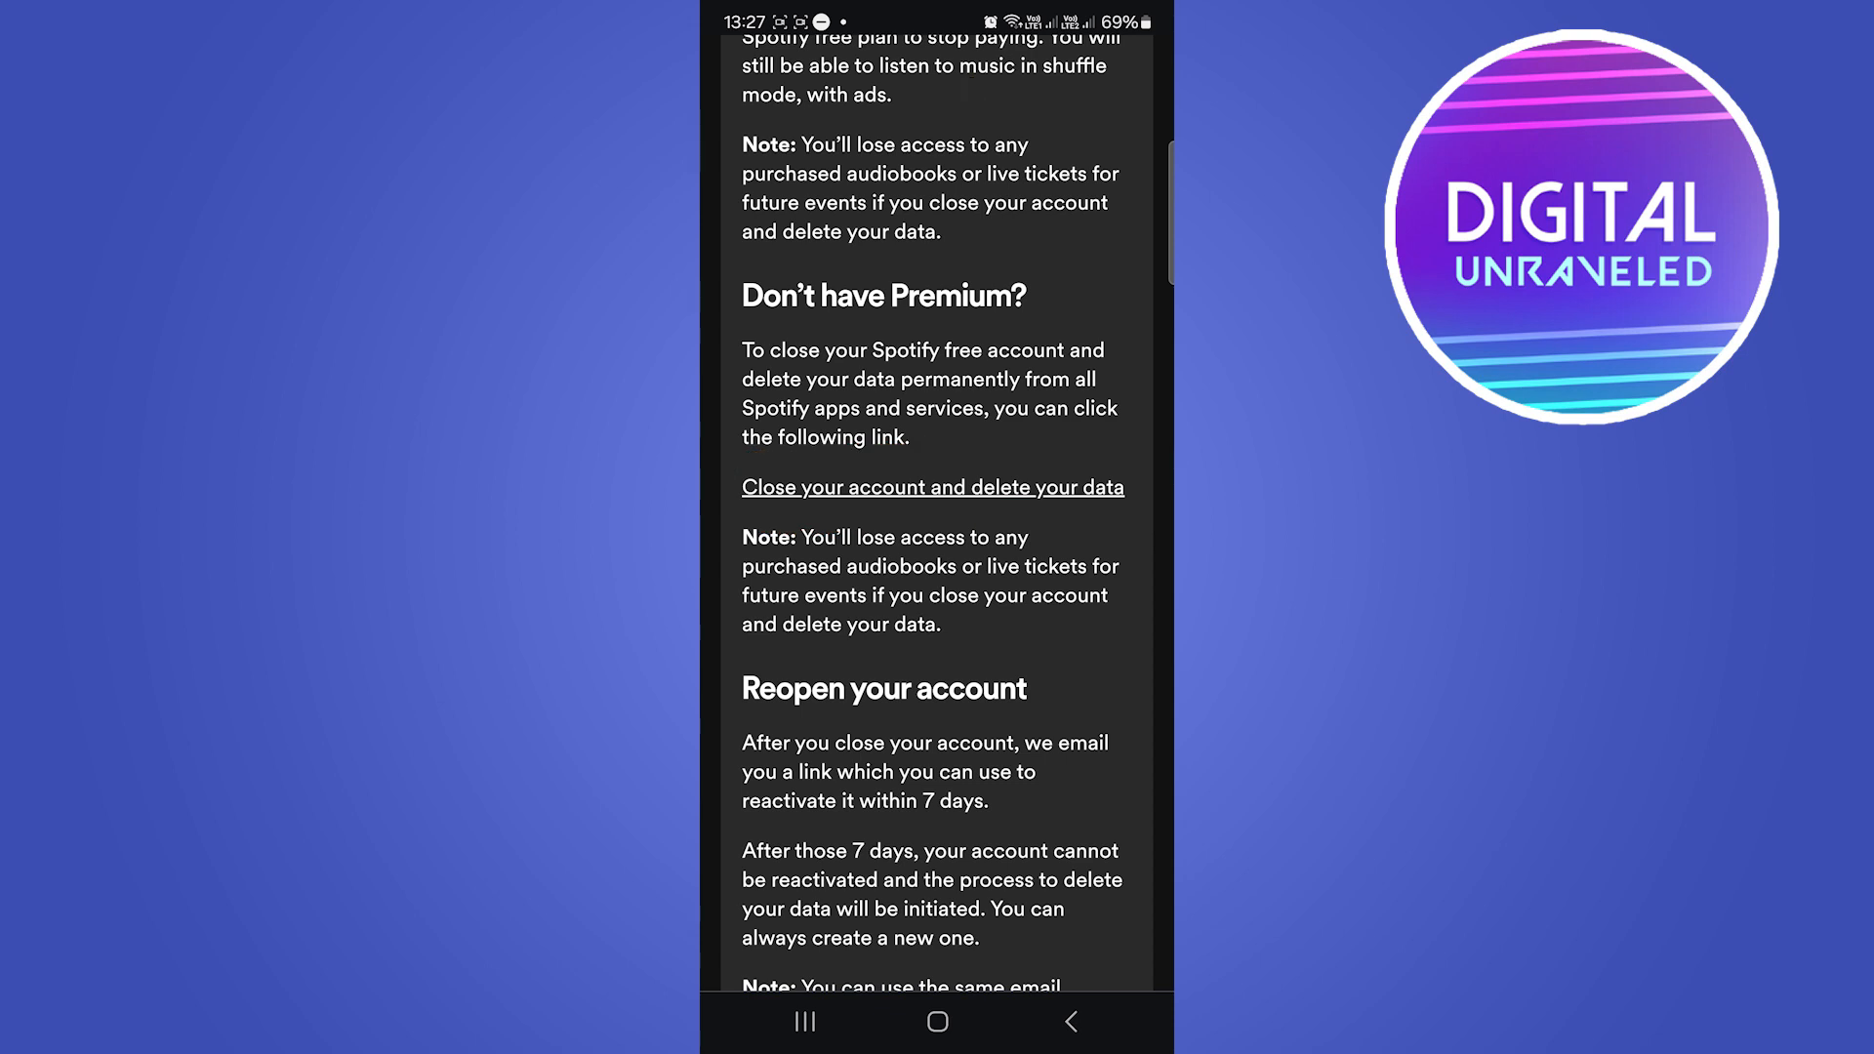
{"action": "scroll", "scroll_direction": "down", "scroll_amount": 3}
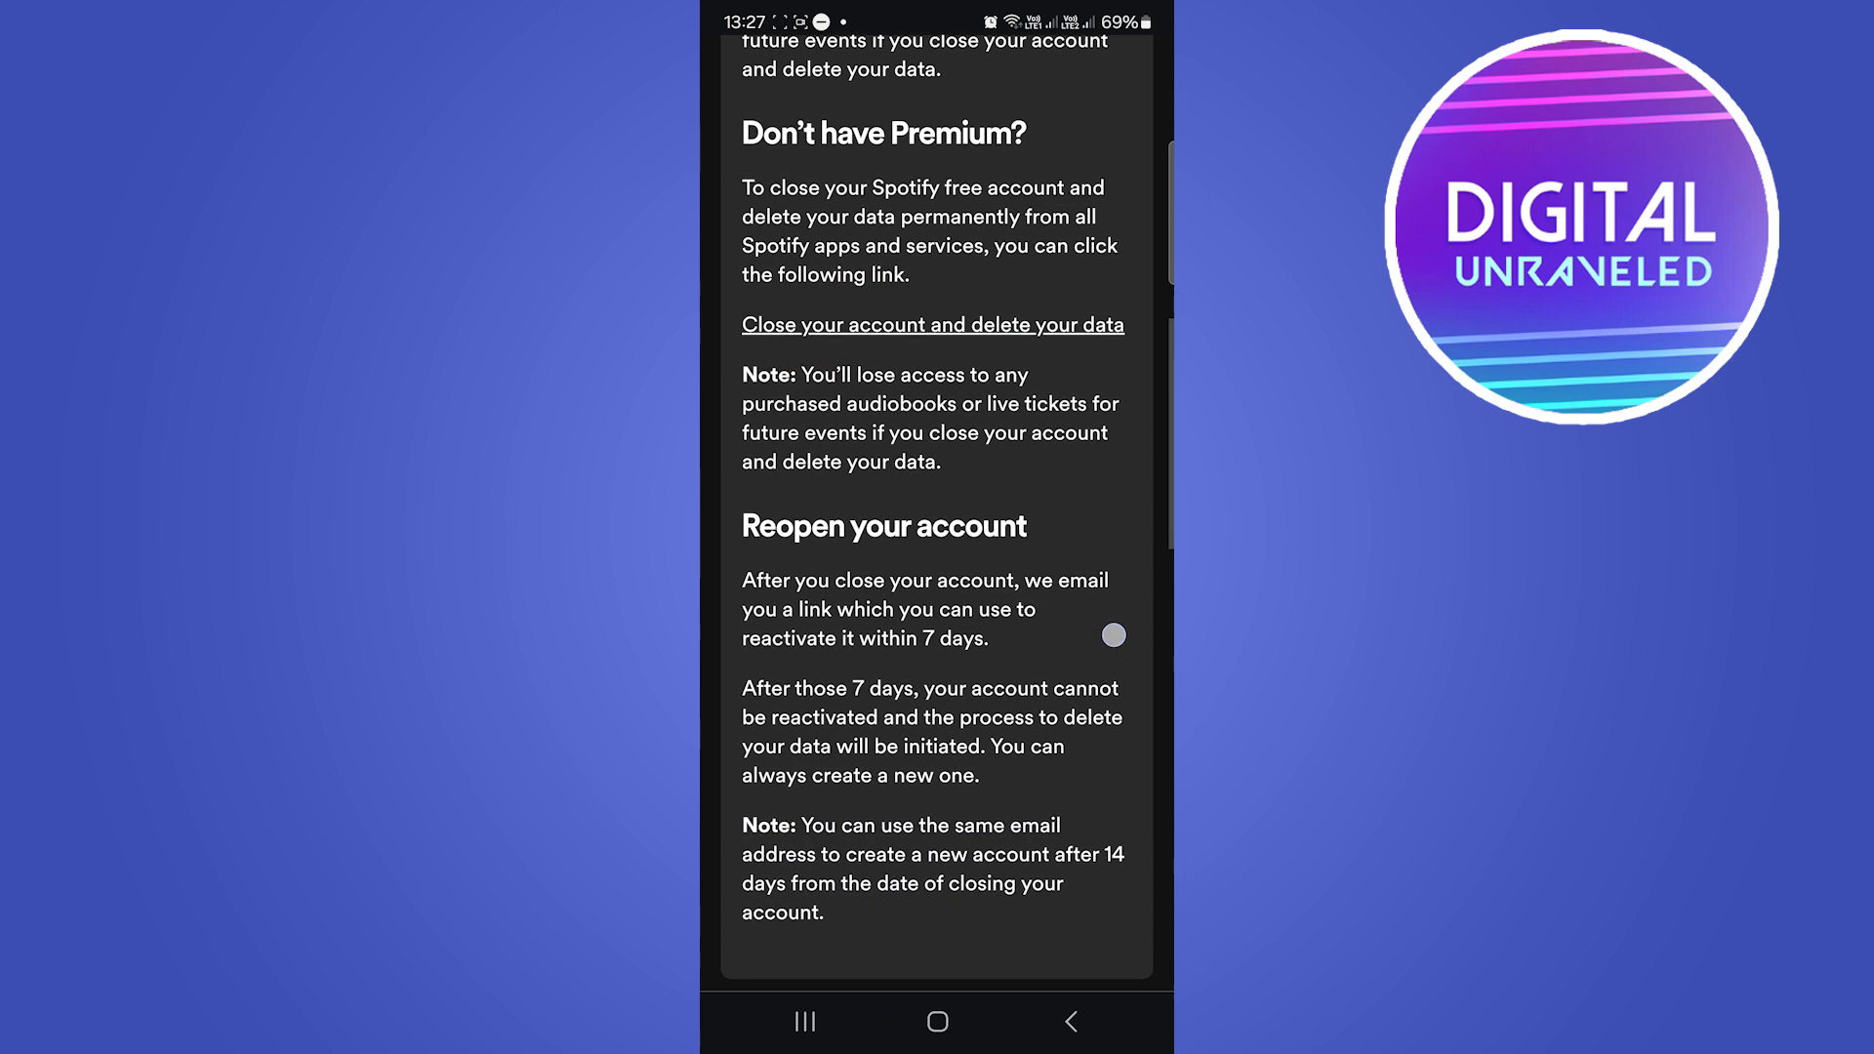
{"action": "scroll", "scroll_direction": "up", "scroll_amount": 3}
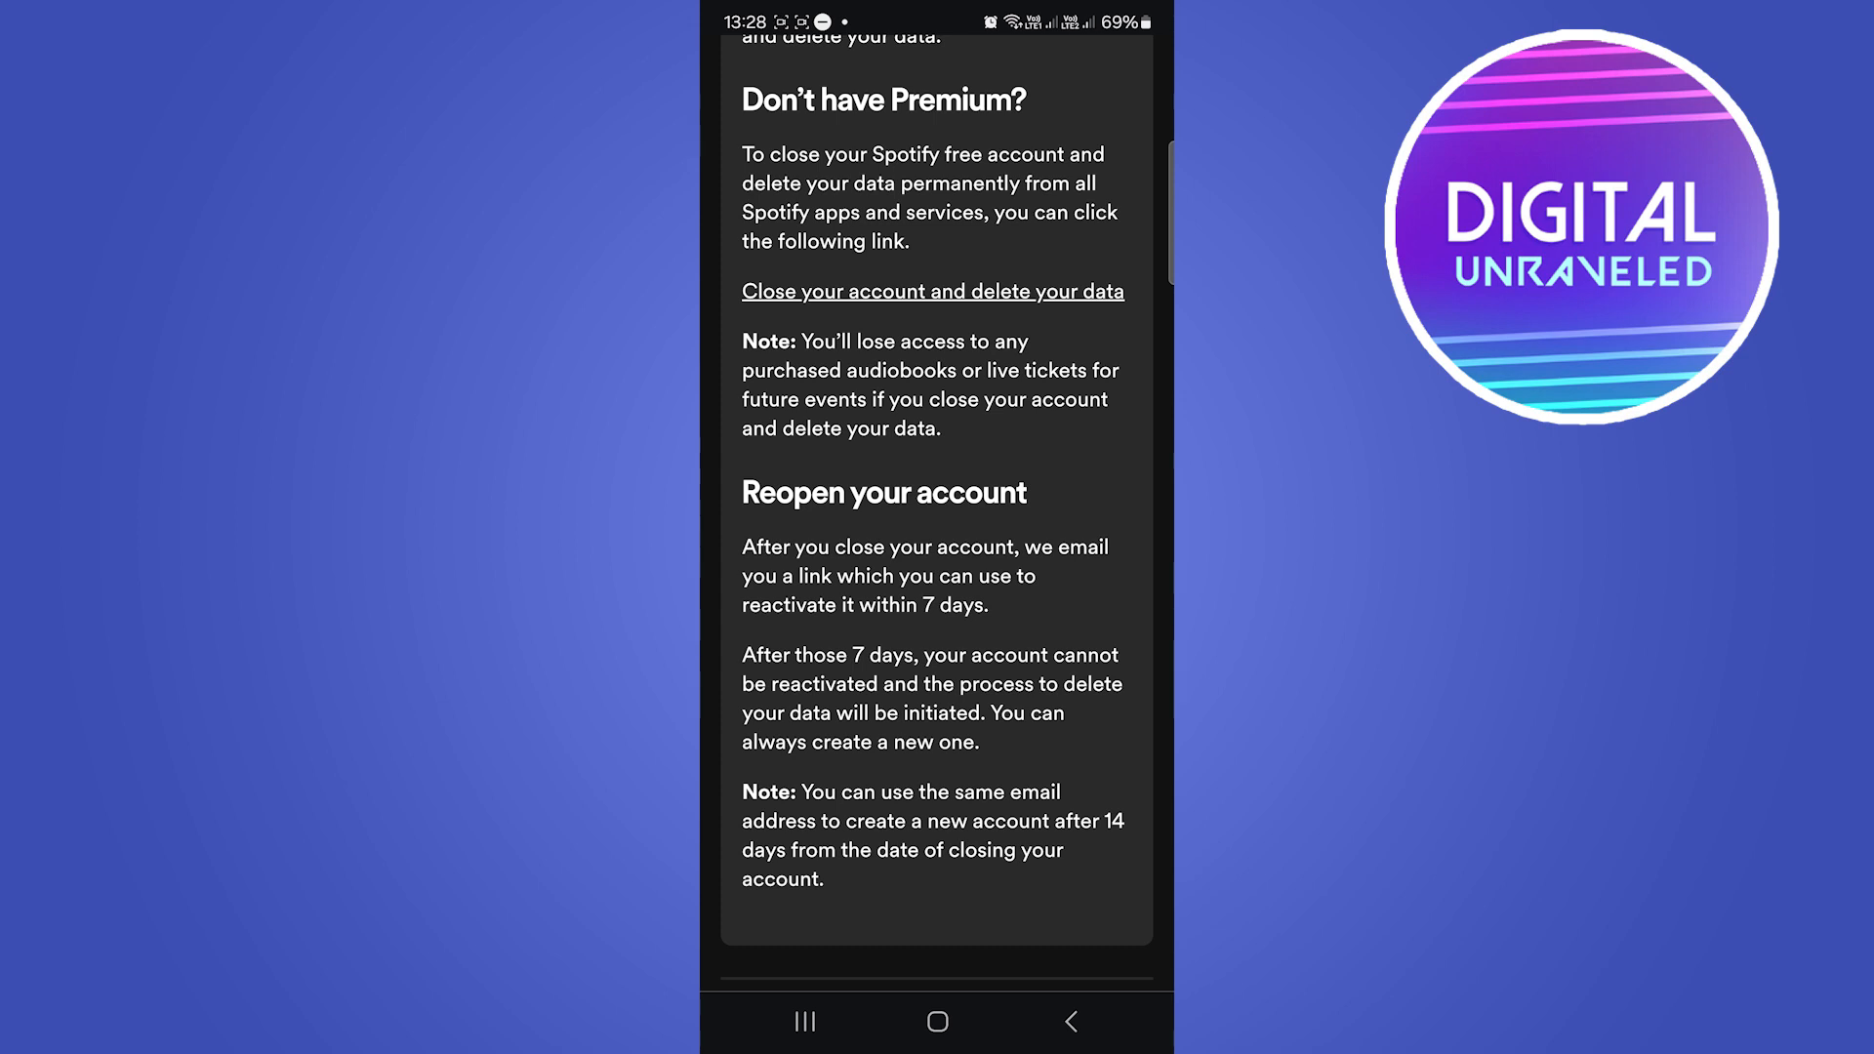
{"action": "scroll", "scroll_direction": "up", "scroll_amount": 3}
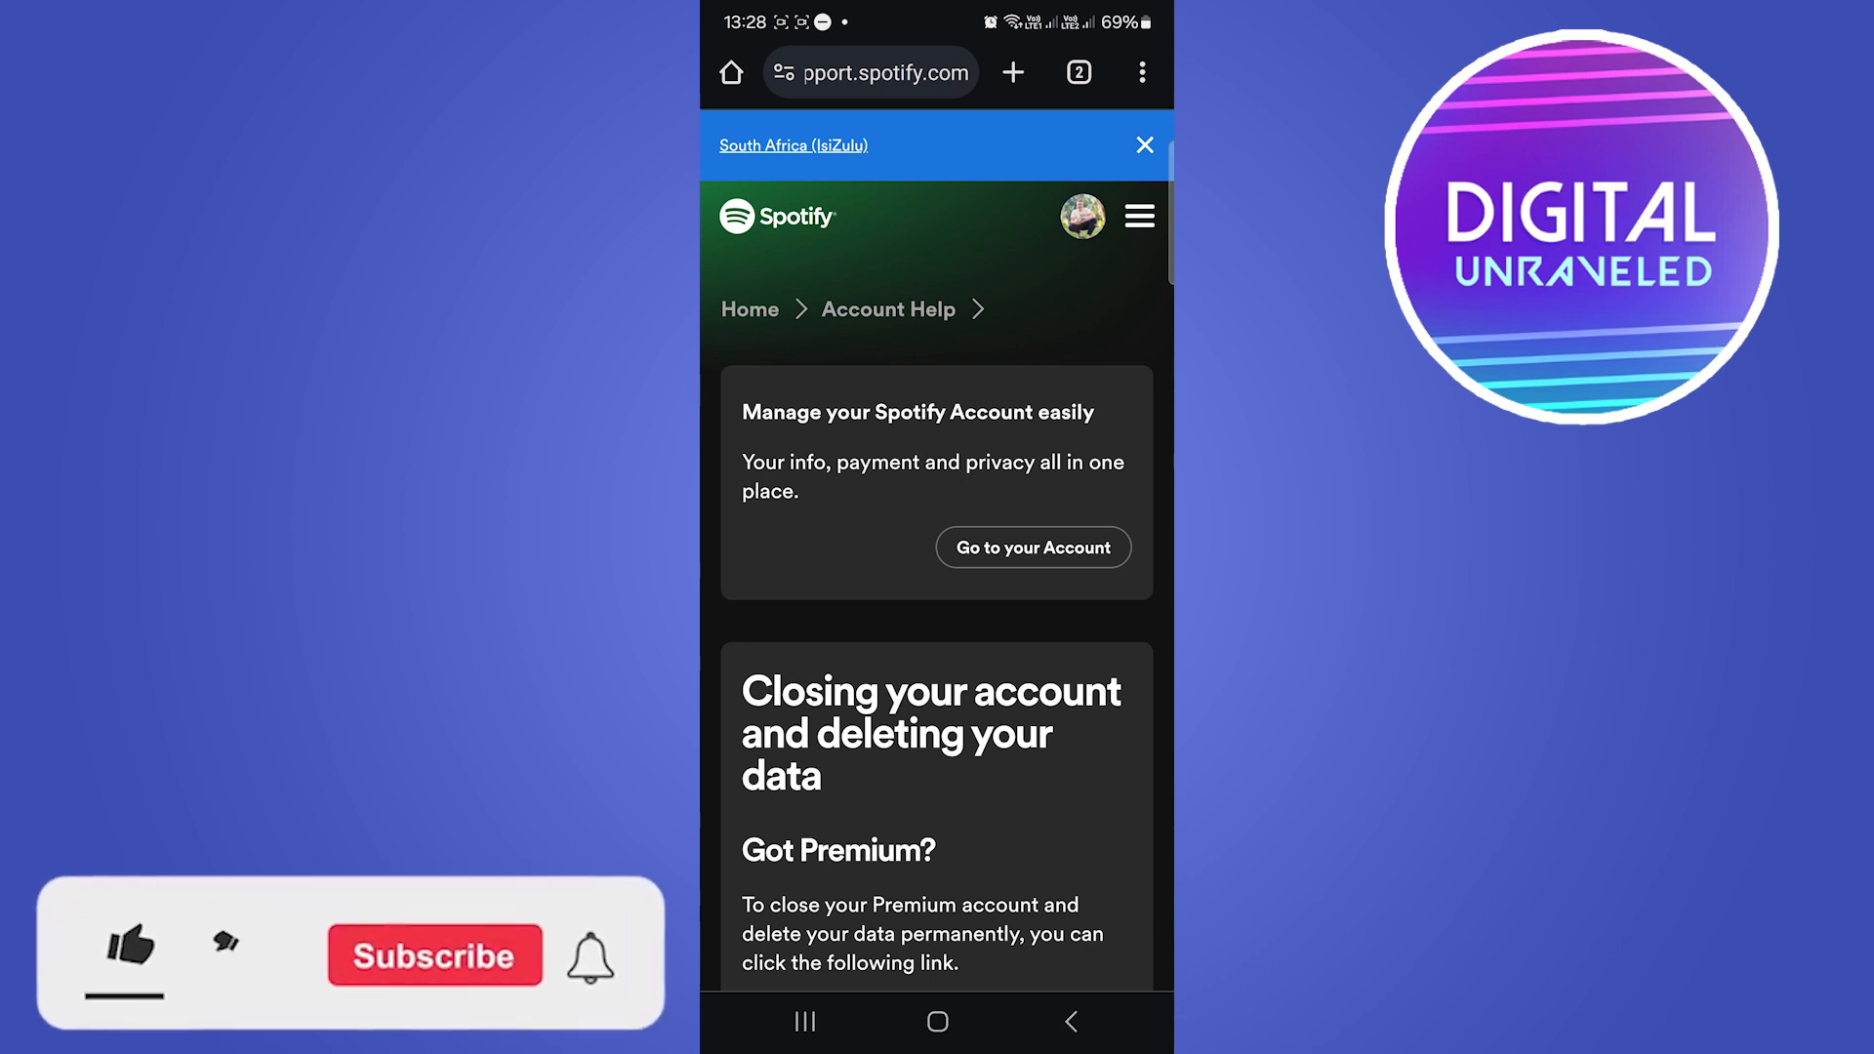
{"action": "left_click", "coordinate": [125, 954]}
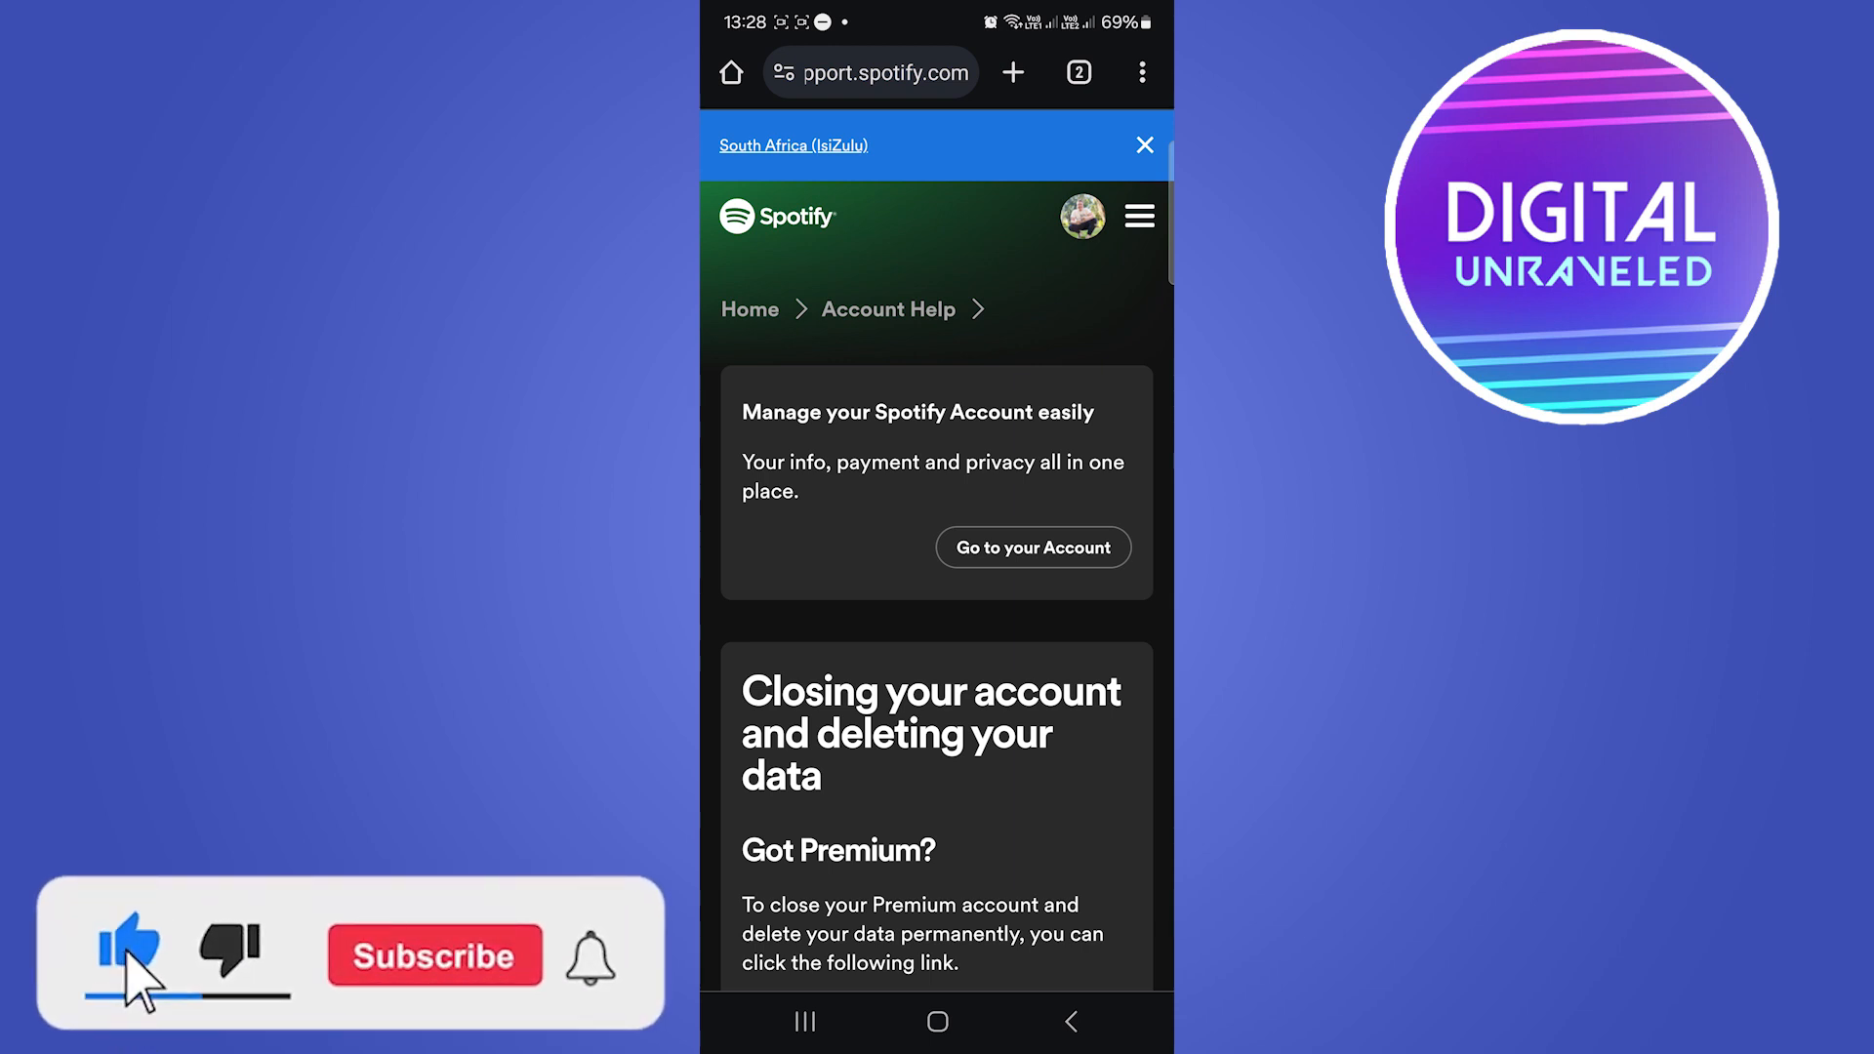